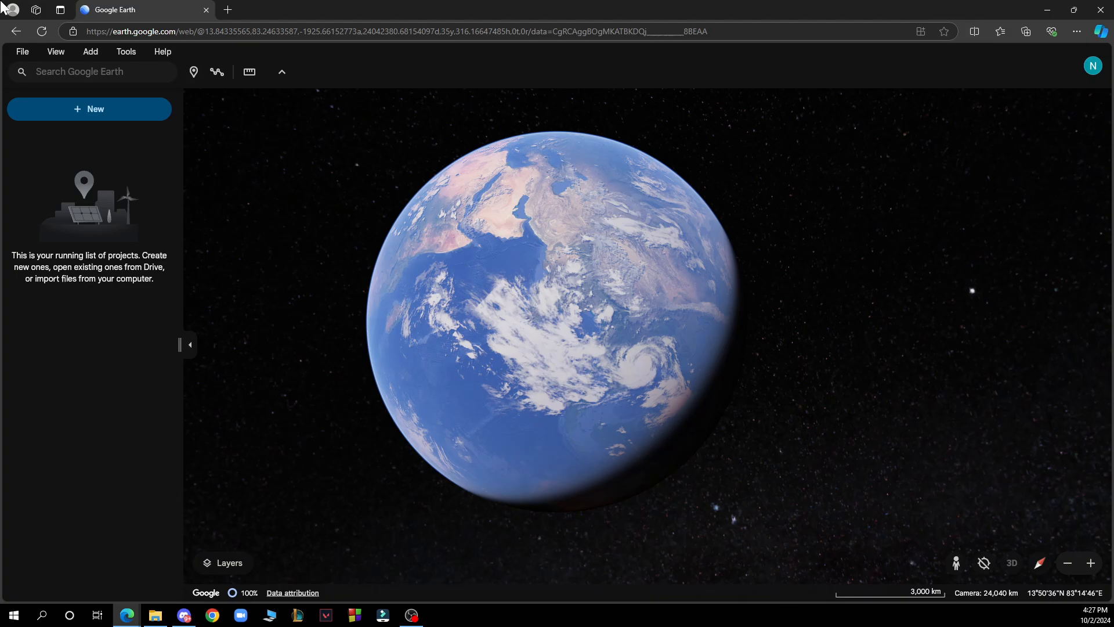
# Step: Glance at the view options, then spin the globe to centre on India and the Arabian Sea
pyautogui.click(54, 51)
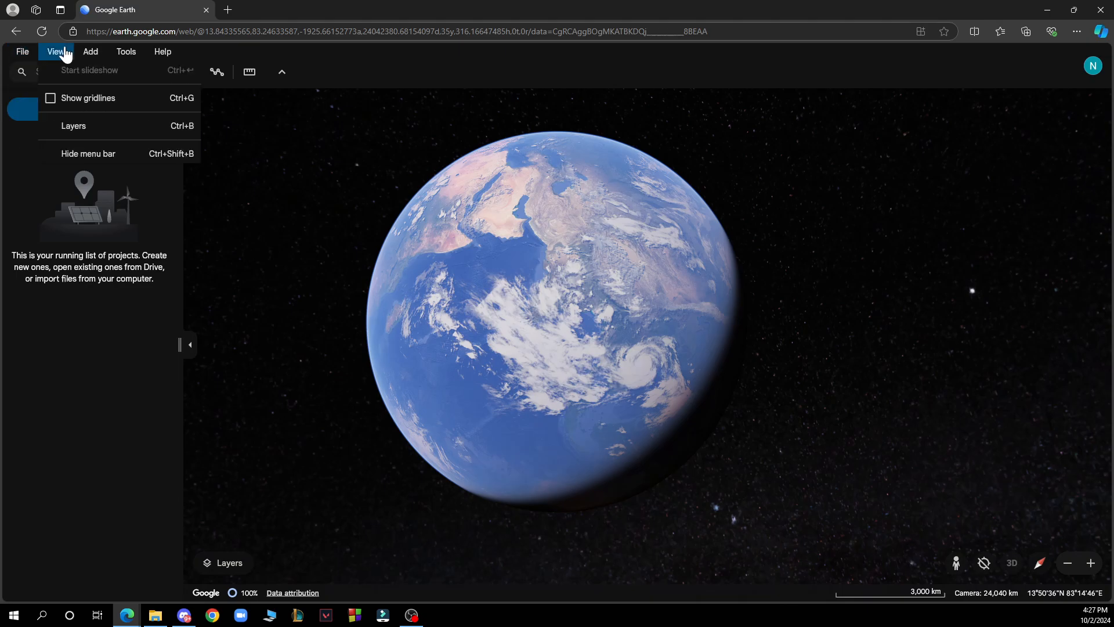
pyautogui.click(162, 51)
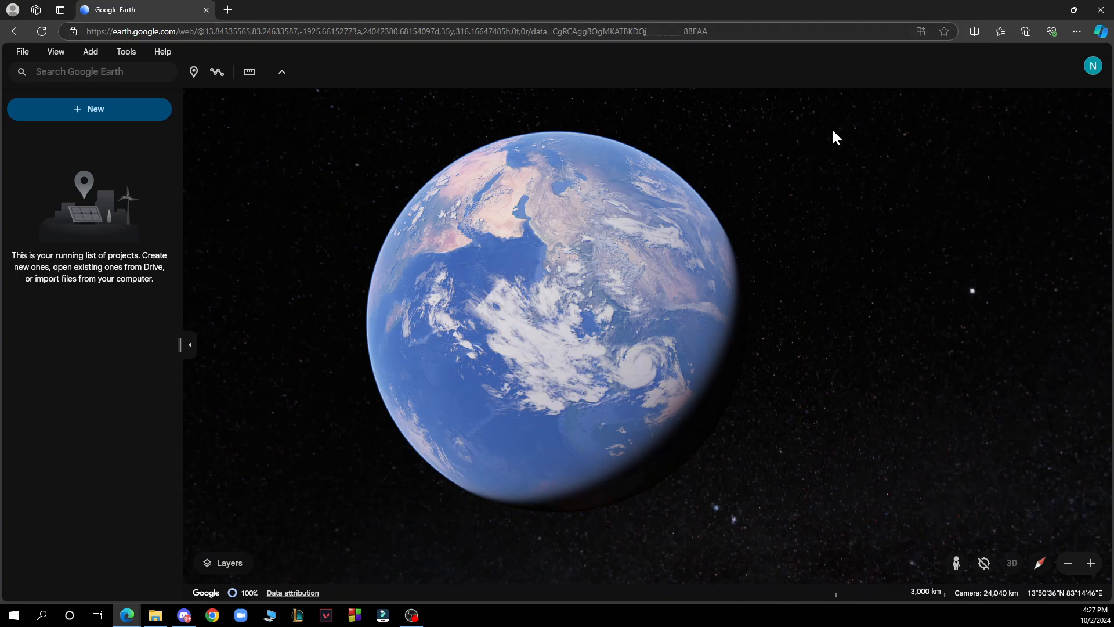
pyautogui.moveTo(1012, 572)
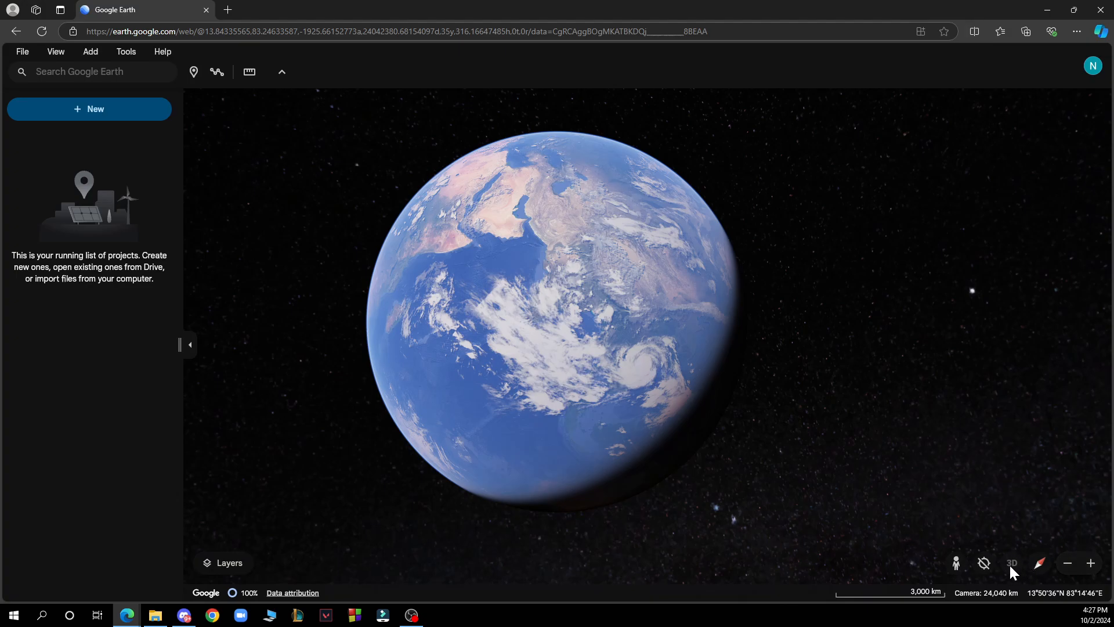
pyautogui.moveTo(1012, 563)
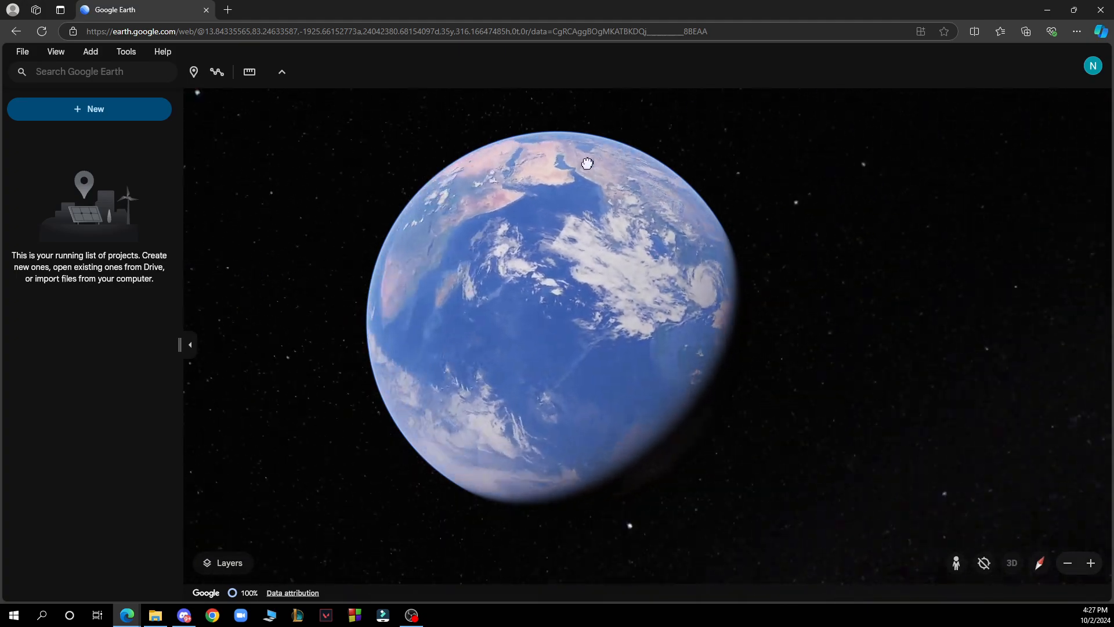
pyautogui.moveTo(586, 164); pyautogui.dragTo(547, 370)
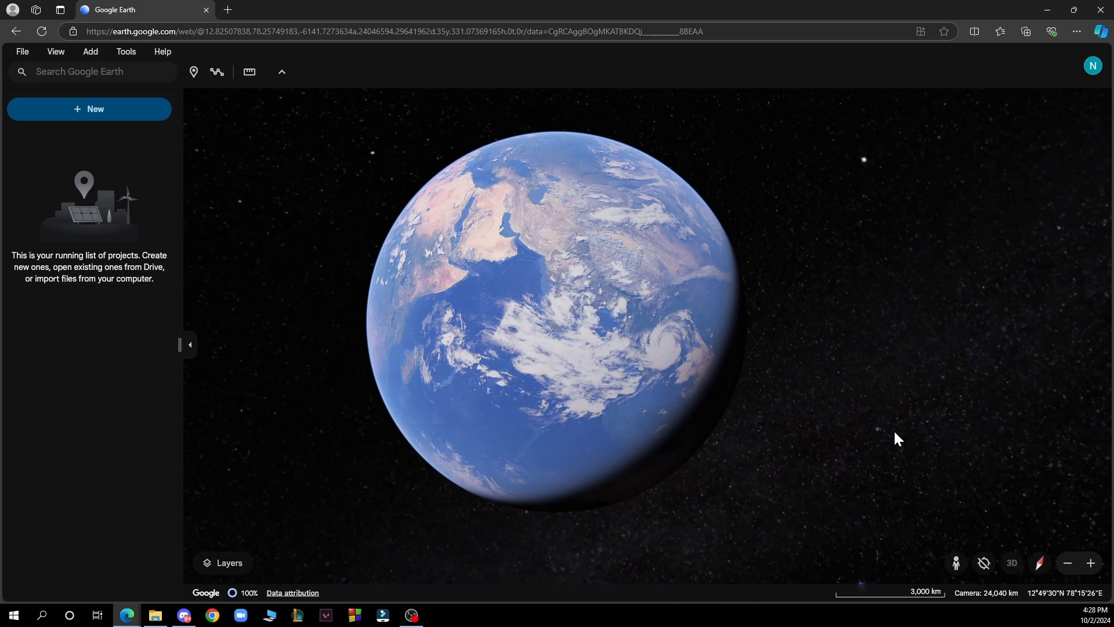
pyautogui.moveTo(955, 563)
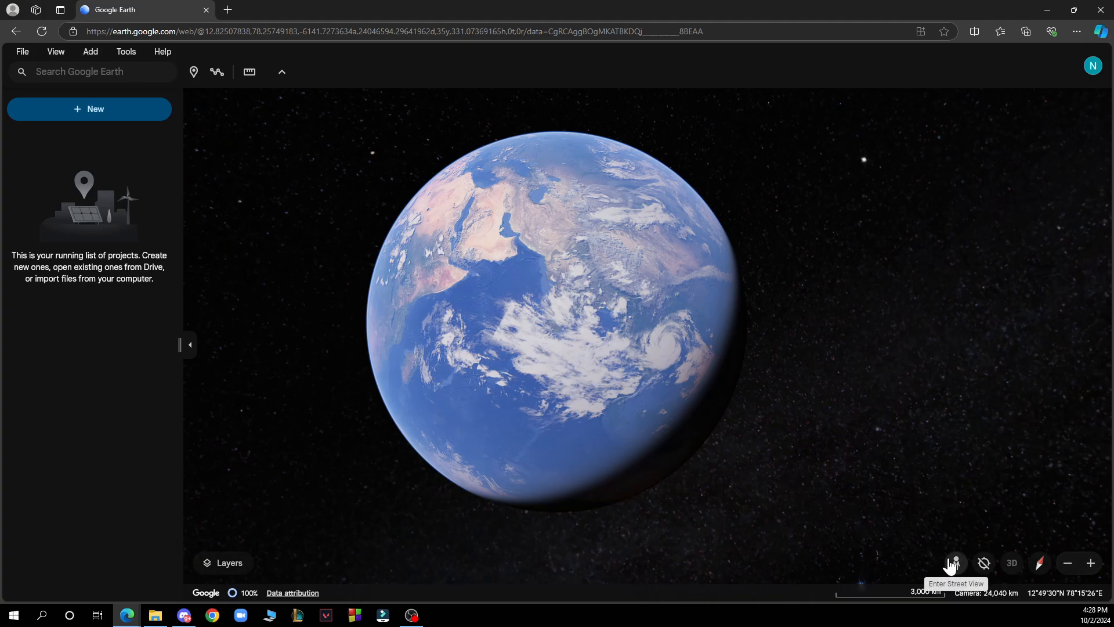
# Step: Drop into the lakeside Photo Sphere and look toward the road with the parked red car
pyautogui.click(953, 563)
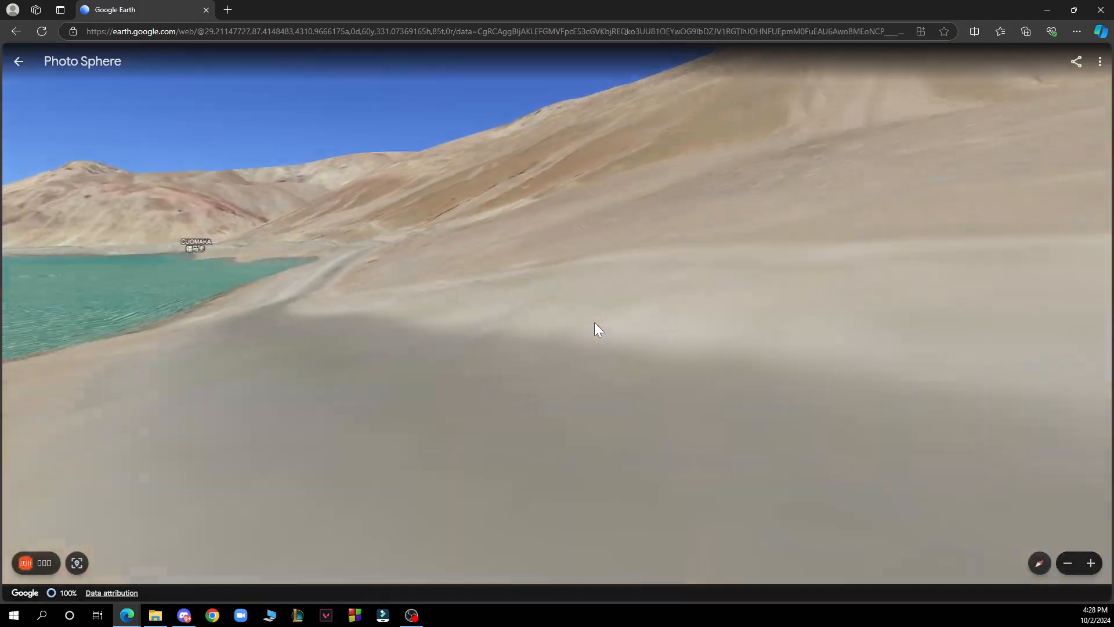
pyautogui.moveTo(597, 329); pyautogui.dragTo(857, 367)
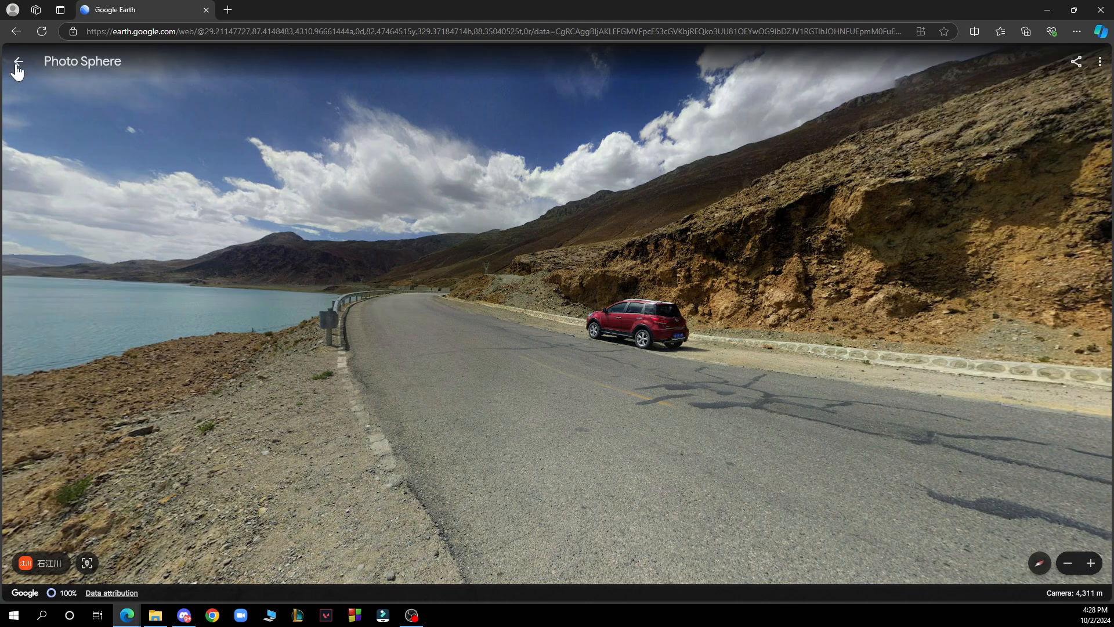
# Step: Exit Street View to the labelled globe and turn it to the Pacific around Hawaii
pyautogui.click(17, 66)
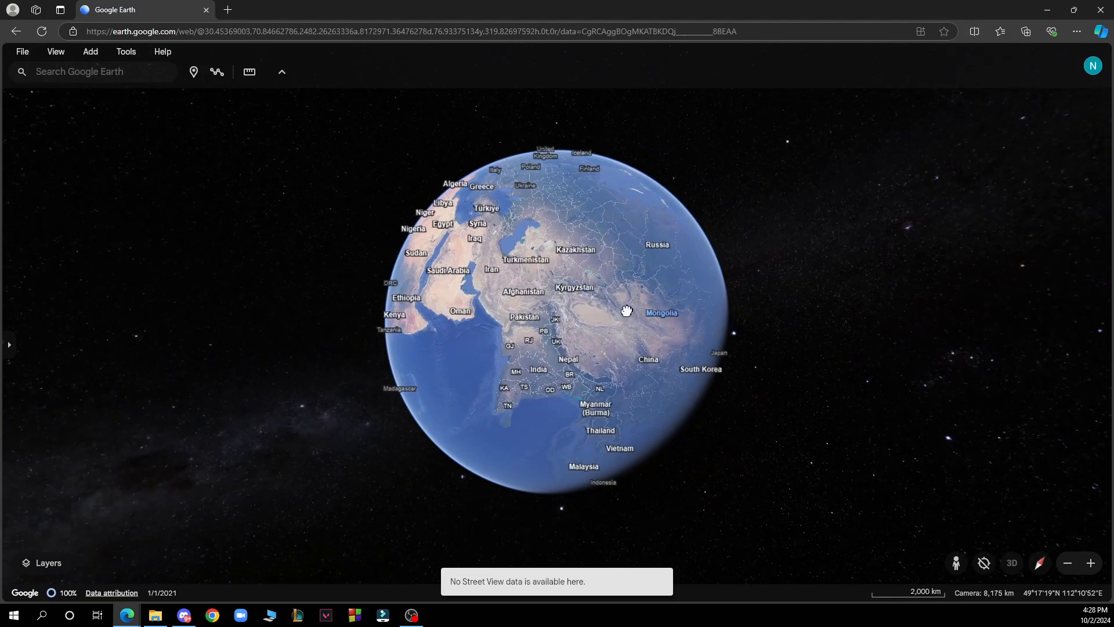
pyautogui.moveTo(626, 311); pyautogui.dragTo(461, 288)
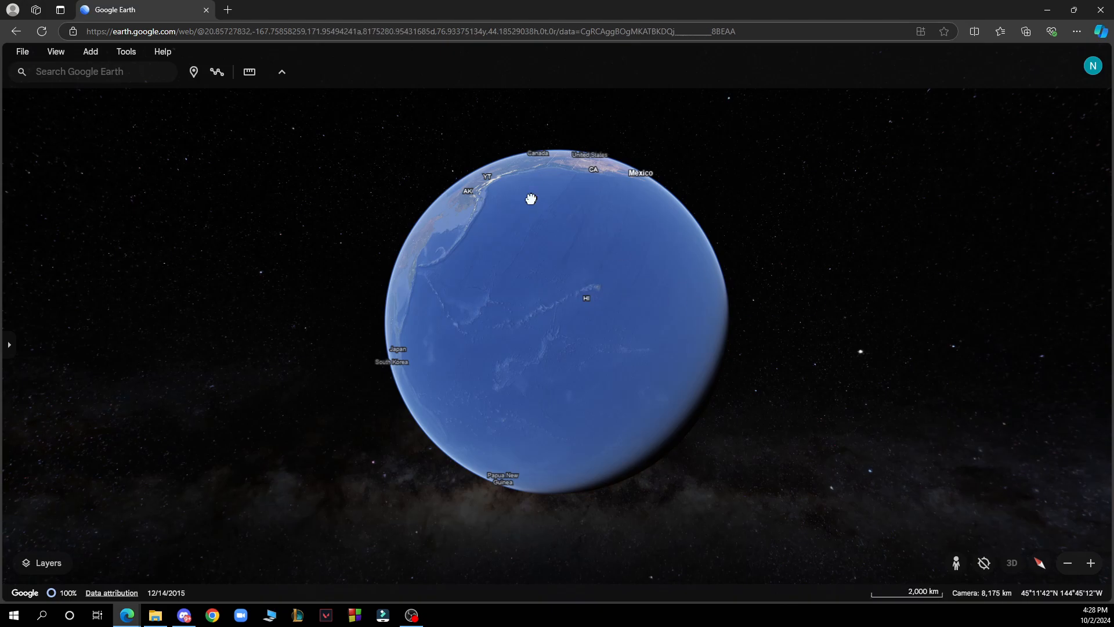
pyautogui.click(54, 51)
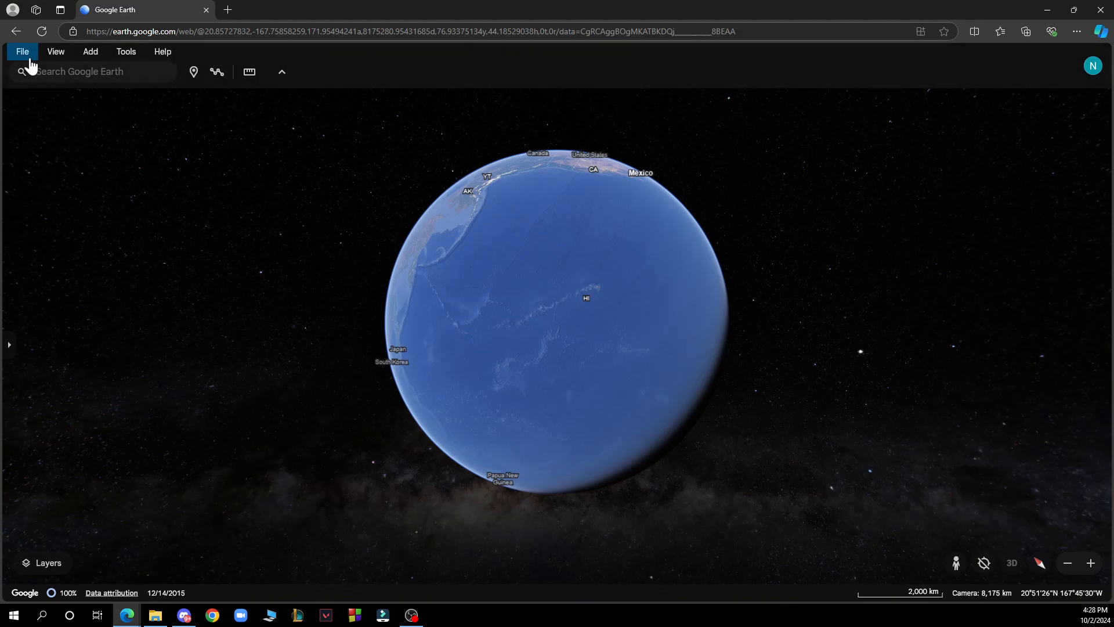
pyautogui.moveTo(429, 163)
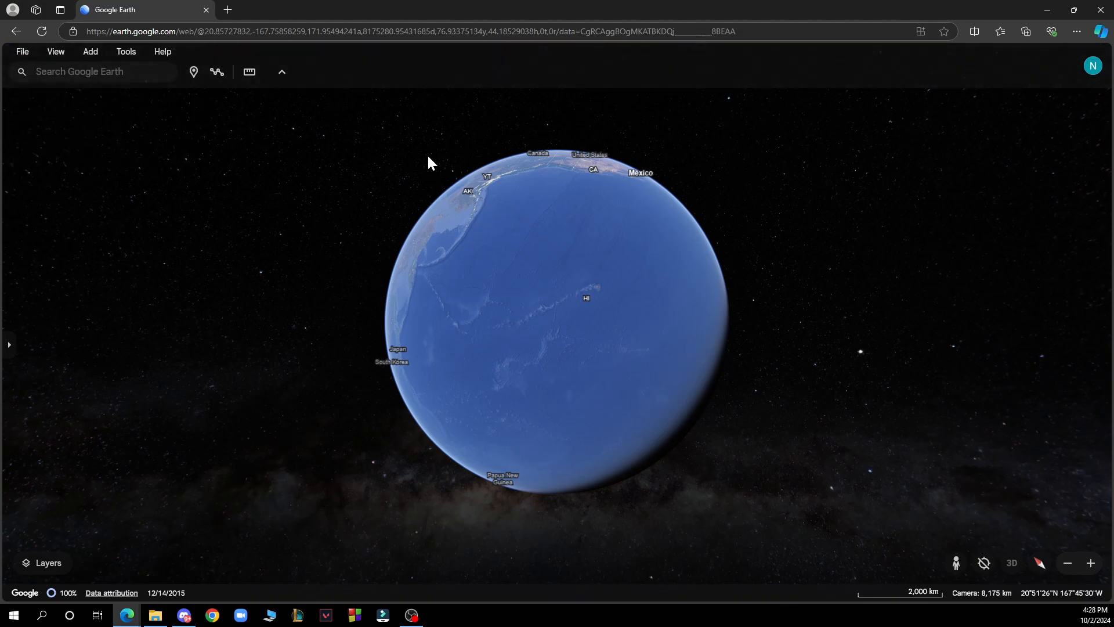